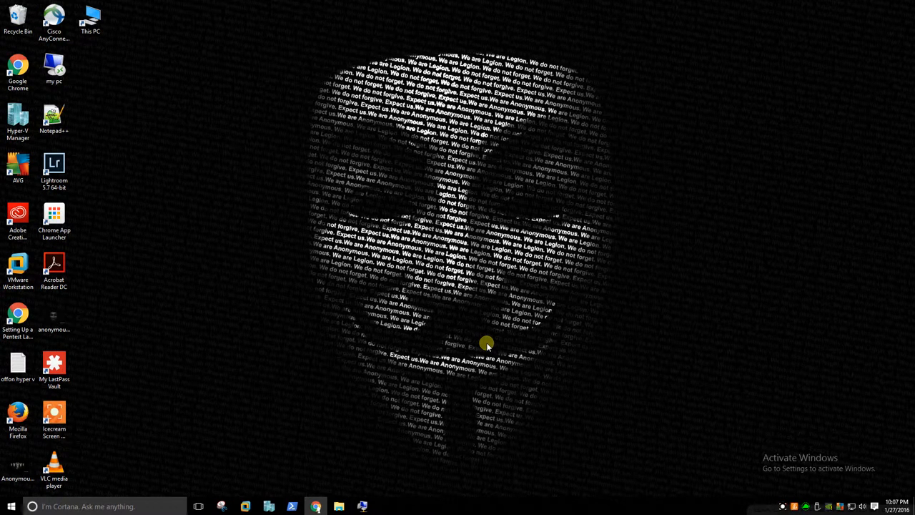
mouse_move(441, 355)
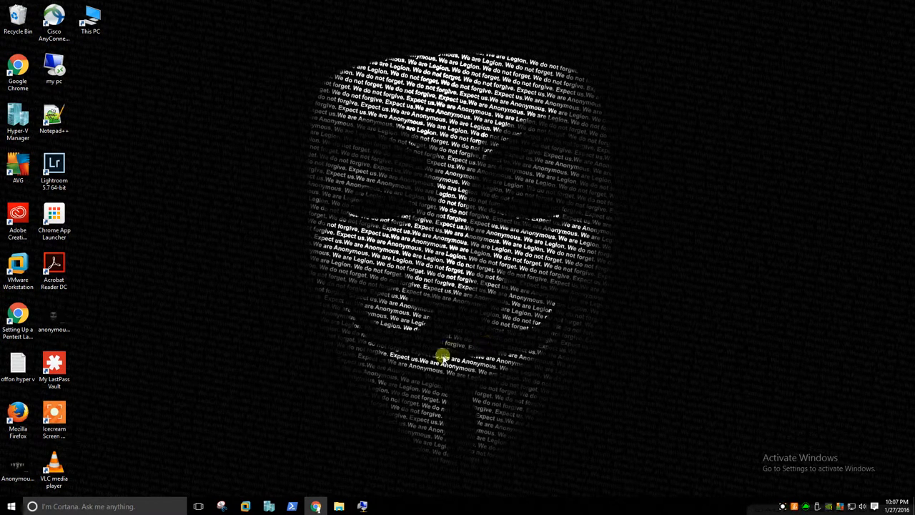
mouse_move(266, 505)
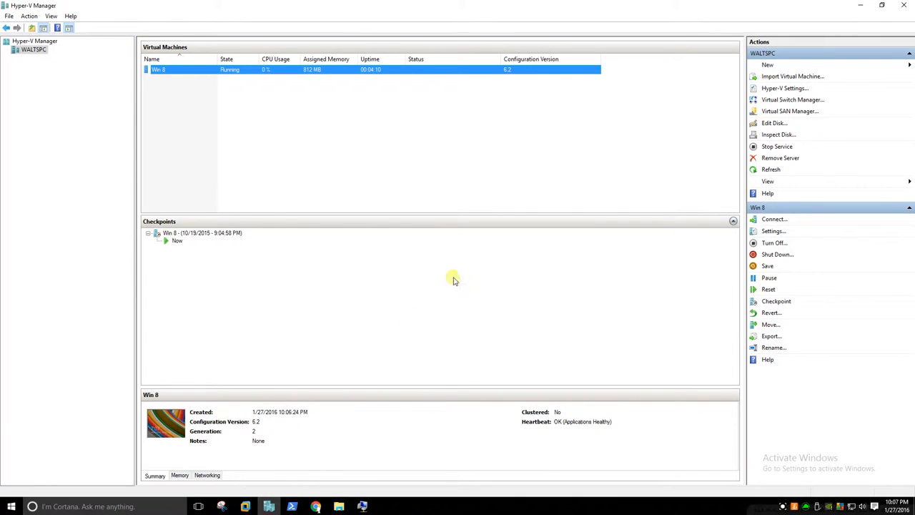
mouse_move(640, 147)
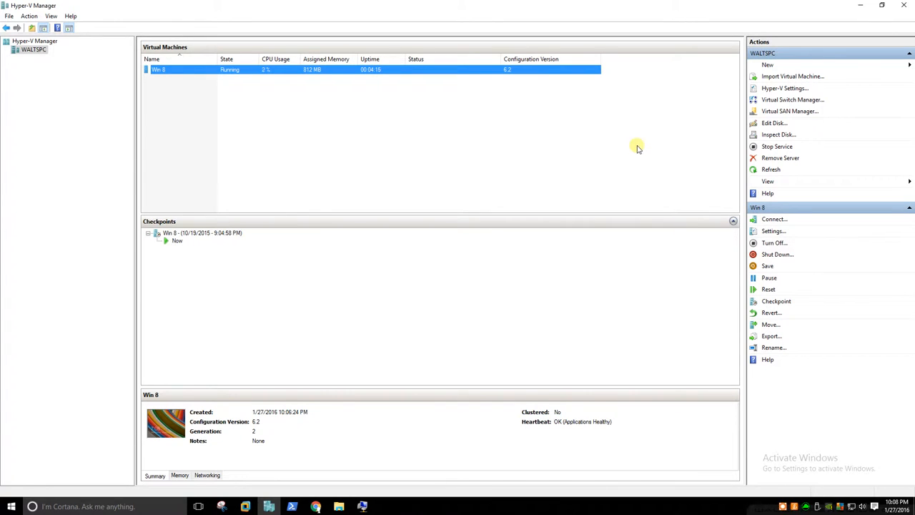
mouse_move(624, 136)
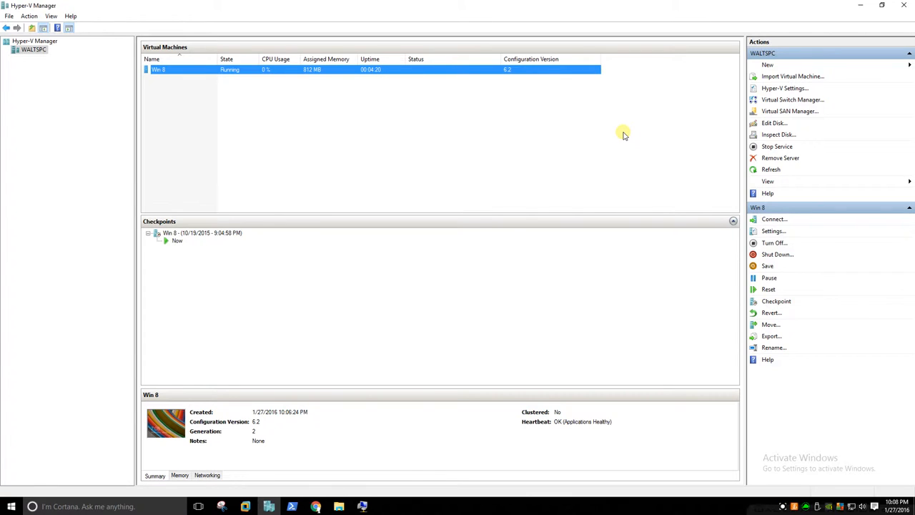
mouse_move(611, 142)
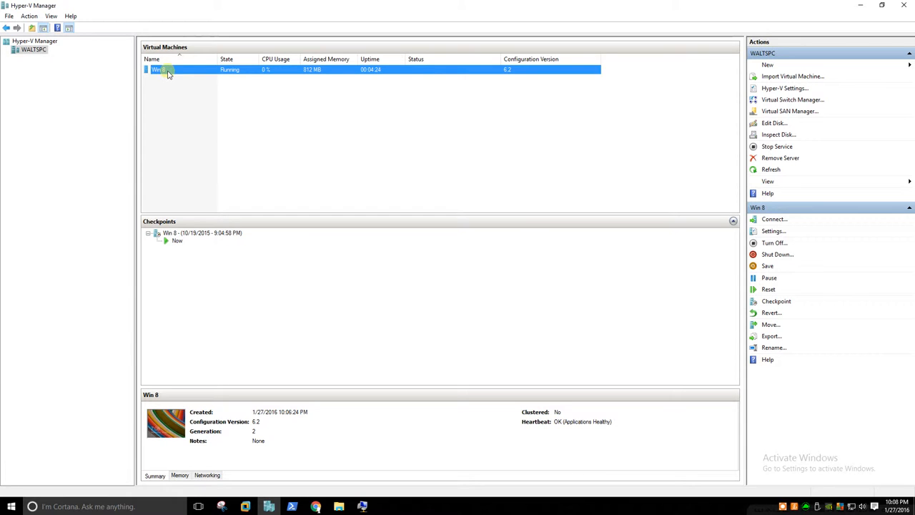
mouse_move(244, 73)
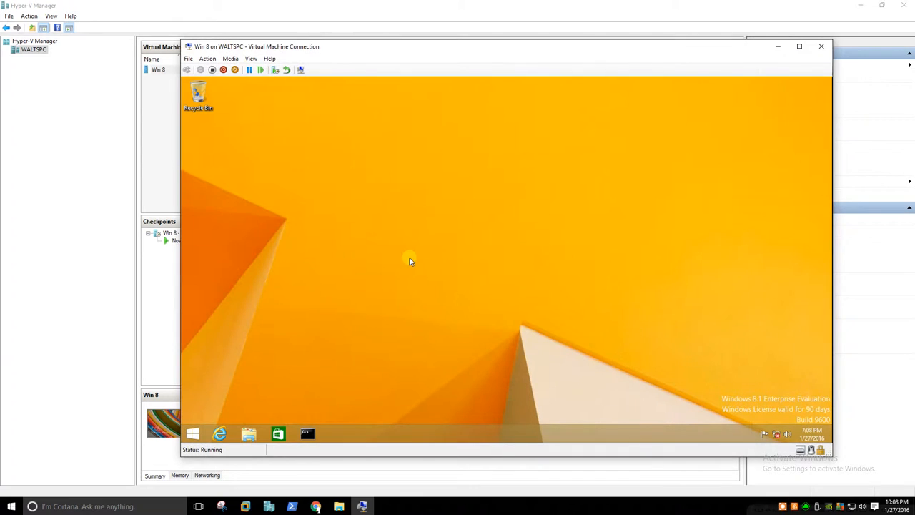
mouse_move(729, 382)
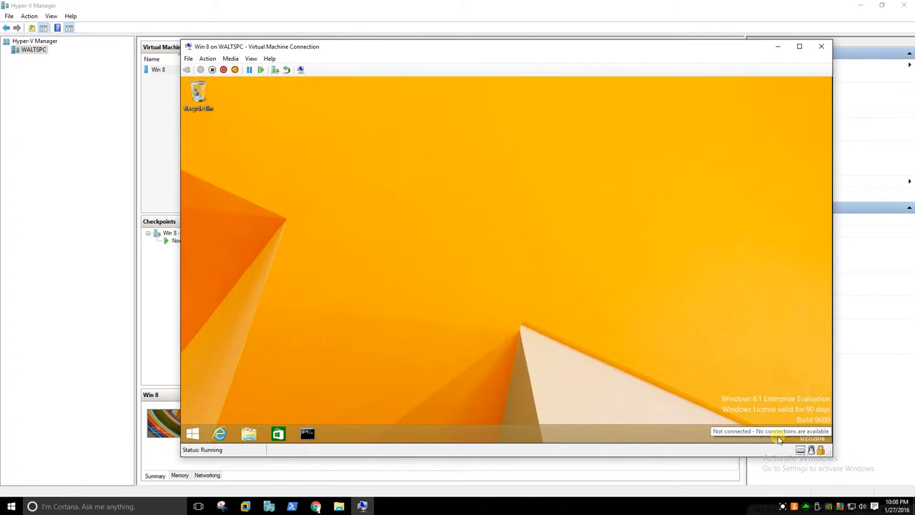
mouse_move(533, 276)
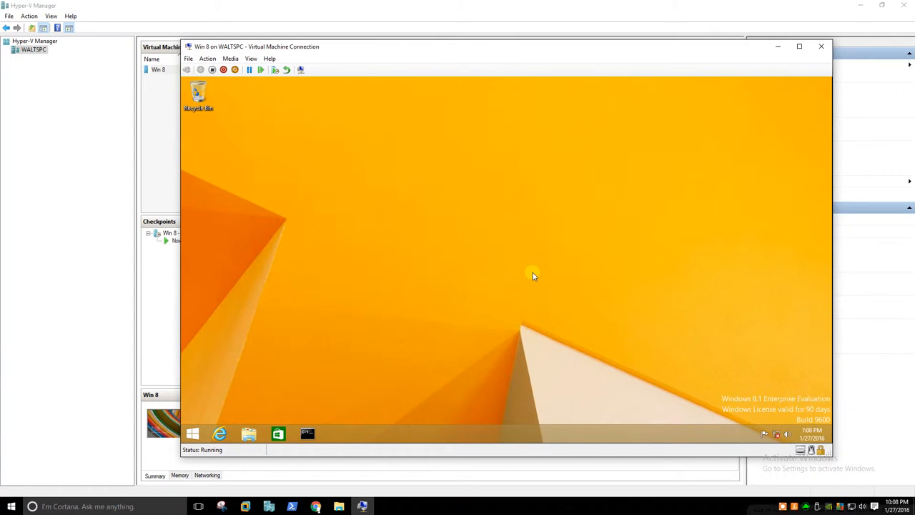
mouse_move(341, 53)
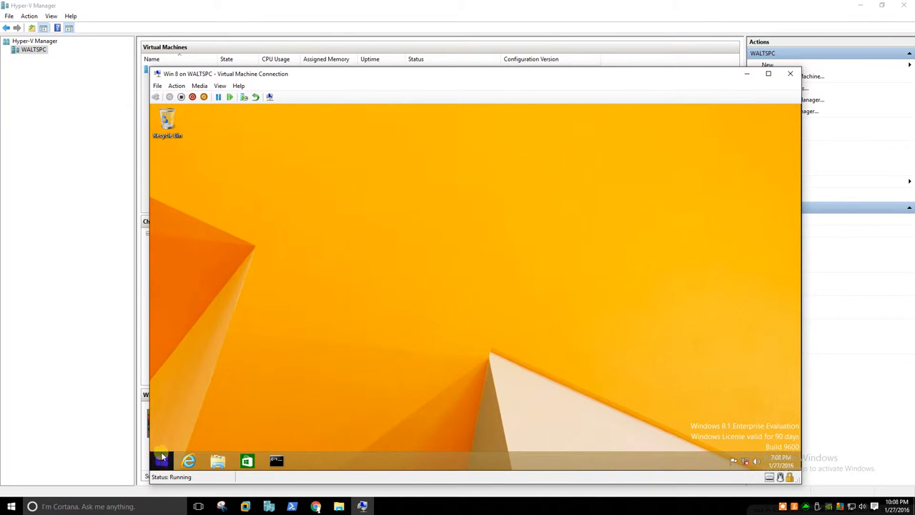
mouse_move(372, 159)
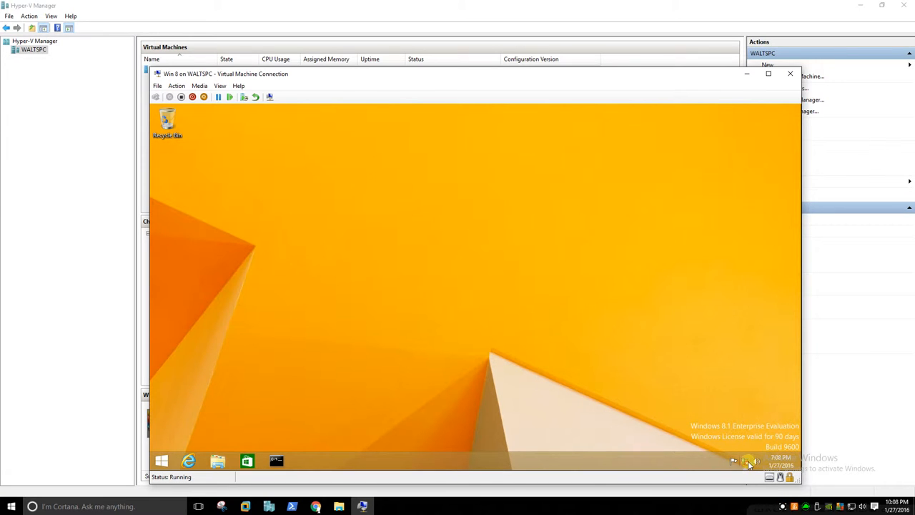
mouse_move(343, 149)
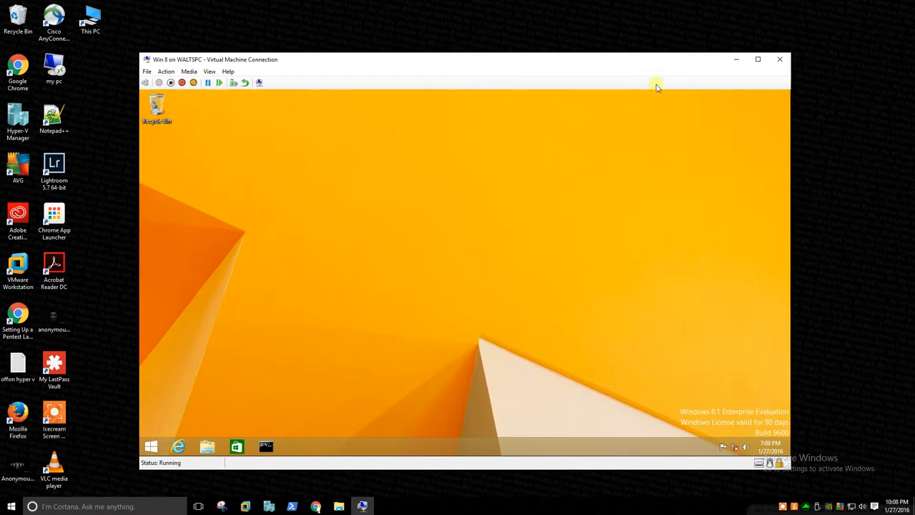
mouse_move(473, 203)
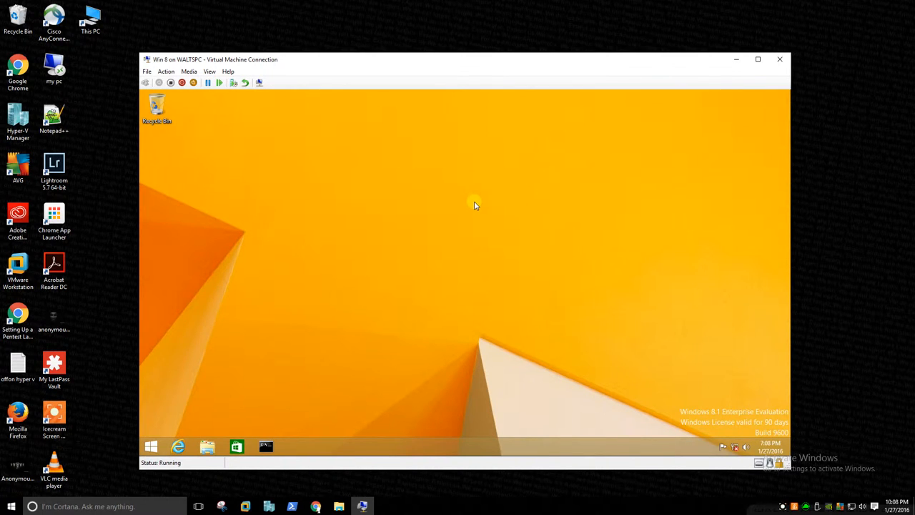
mouse_move(494, 241)
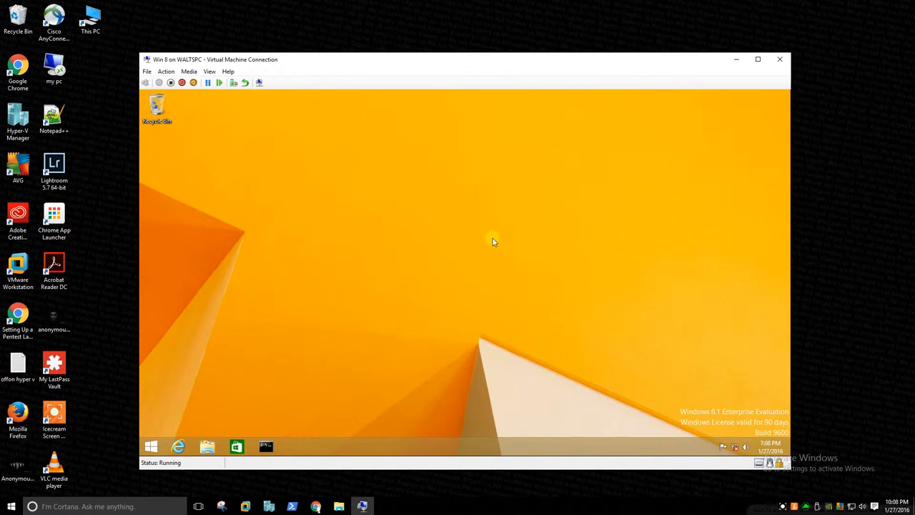
mouse_move(738, 447)
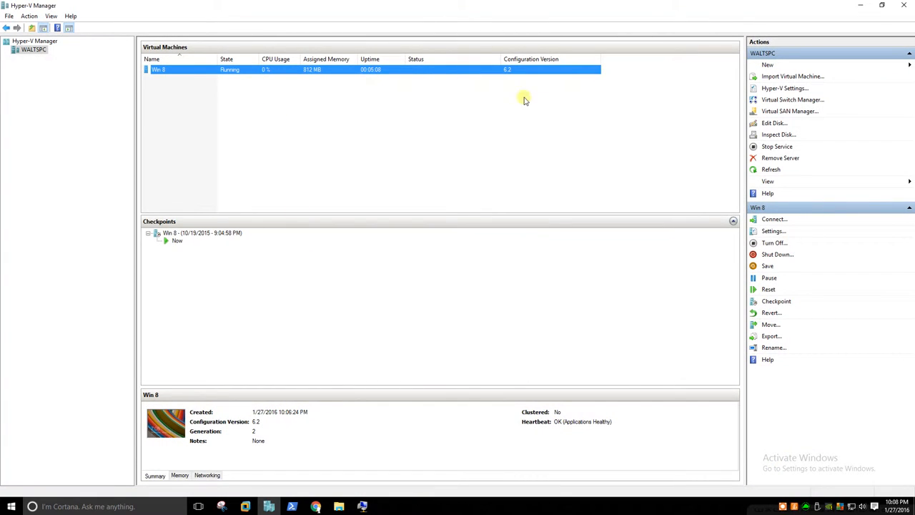
mouse_move(328, 75)
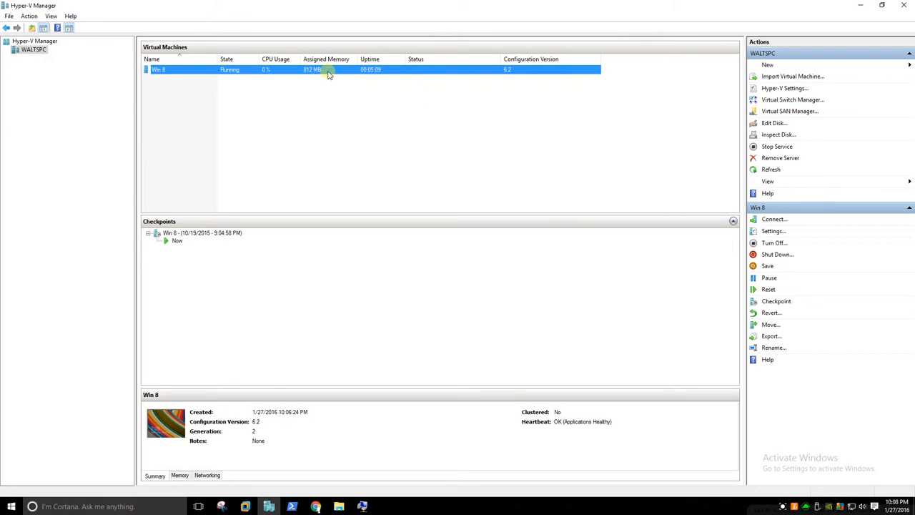
mouse_move(500, 86)
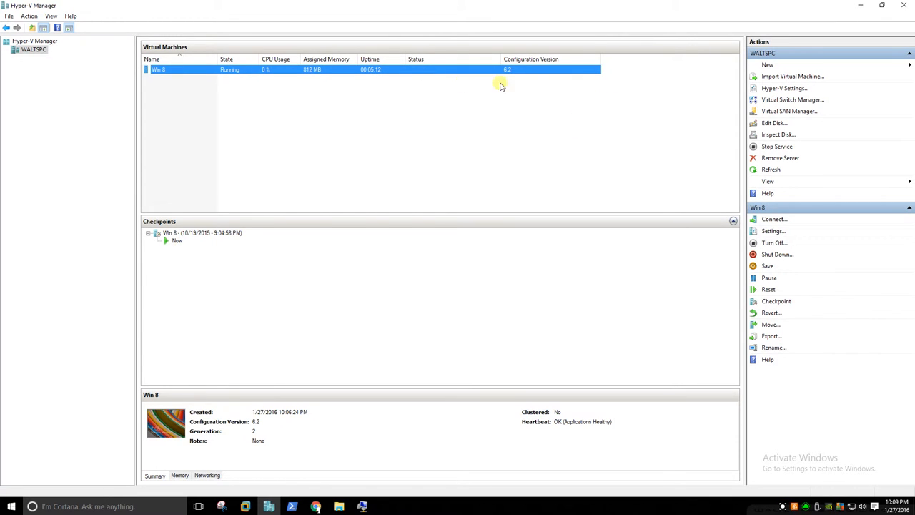
mouse_move(773, 230)
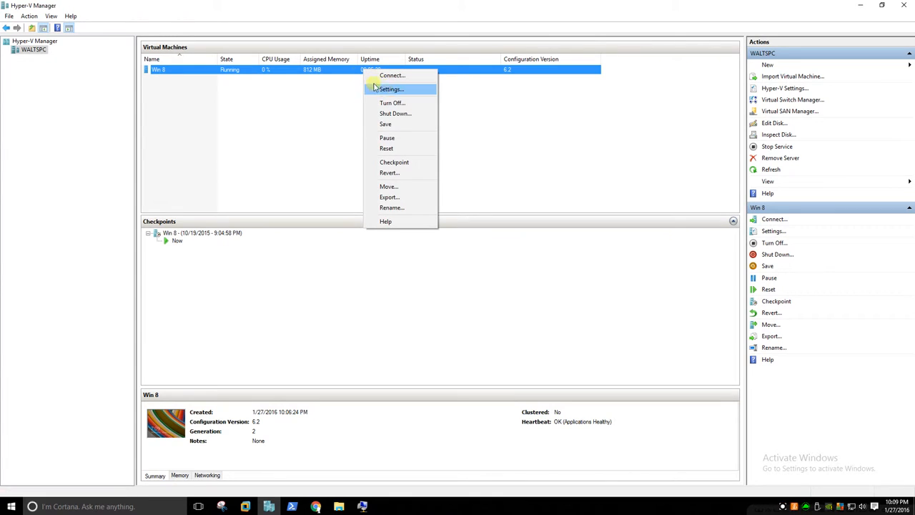
mouse_move(390, 89)
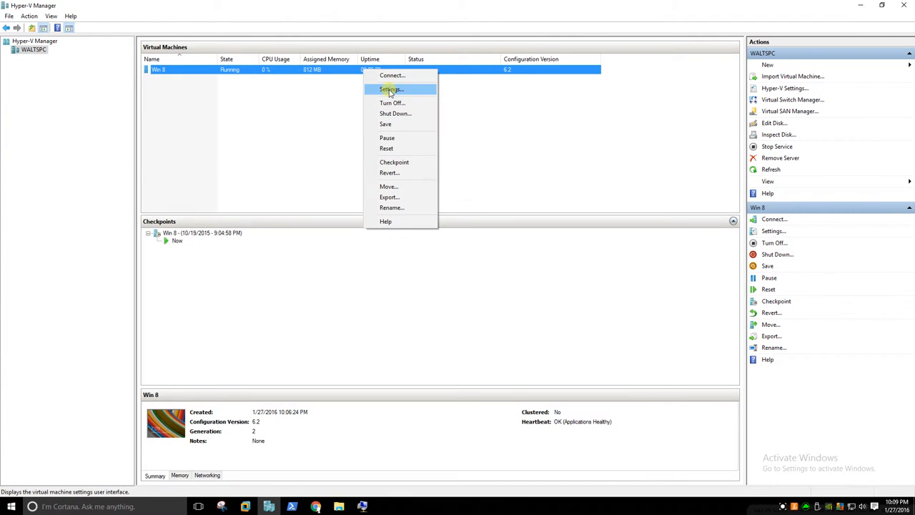
Open the Settings window for the Win 8 virtual machine
left_click(391, 89)
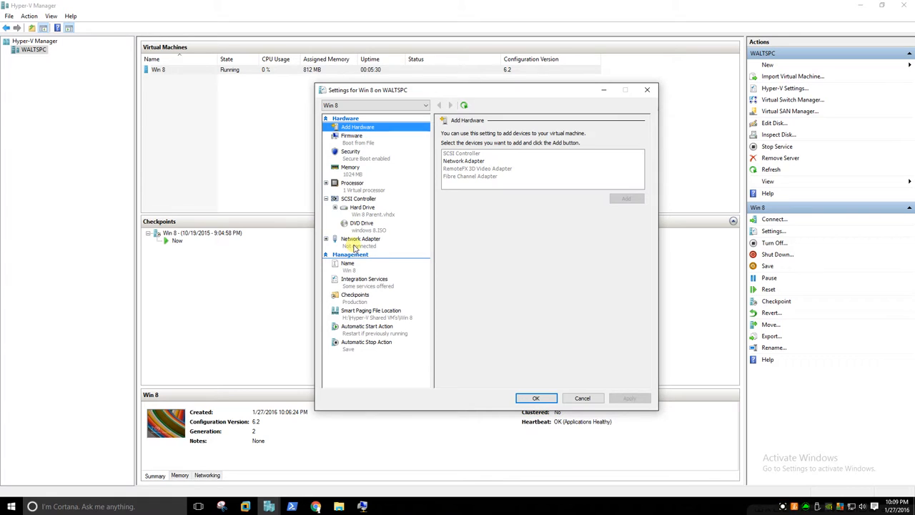
Select vswitch1 as the virtual switch for Win 8's network adapter
left_click(360, 239)
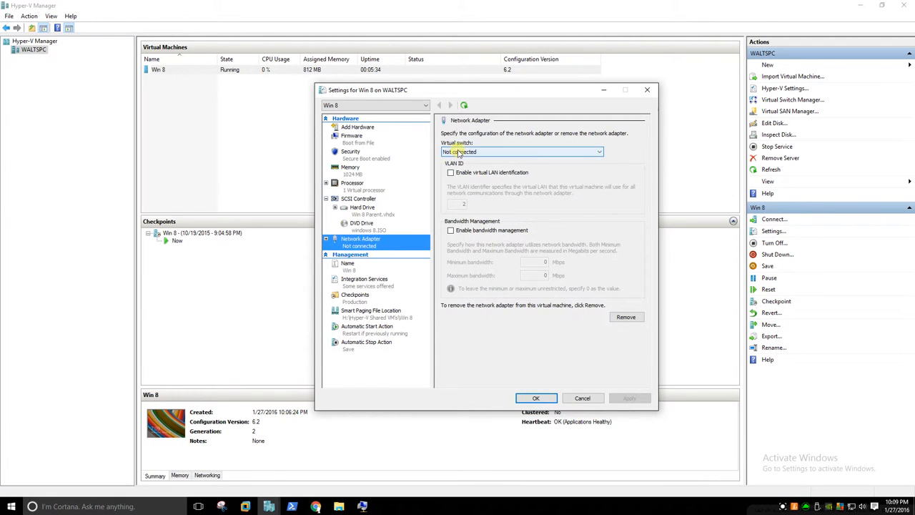
left_click(598, 151)
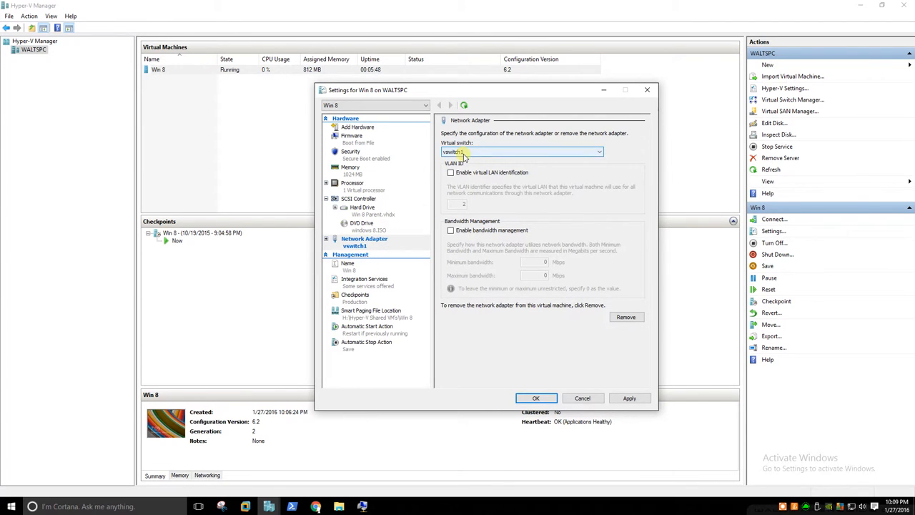
left_click(599, 152)
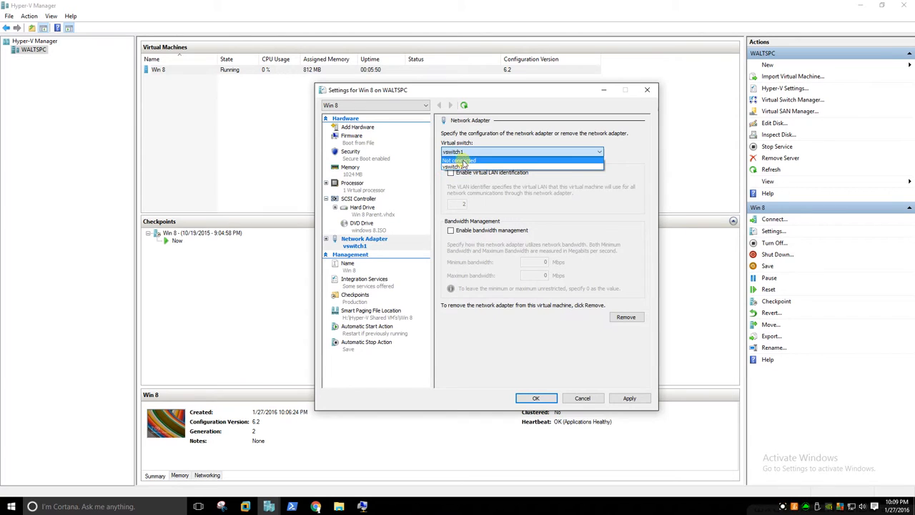
left_click(522, 166)
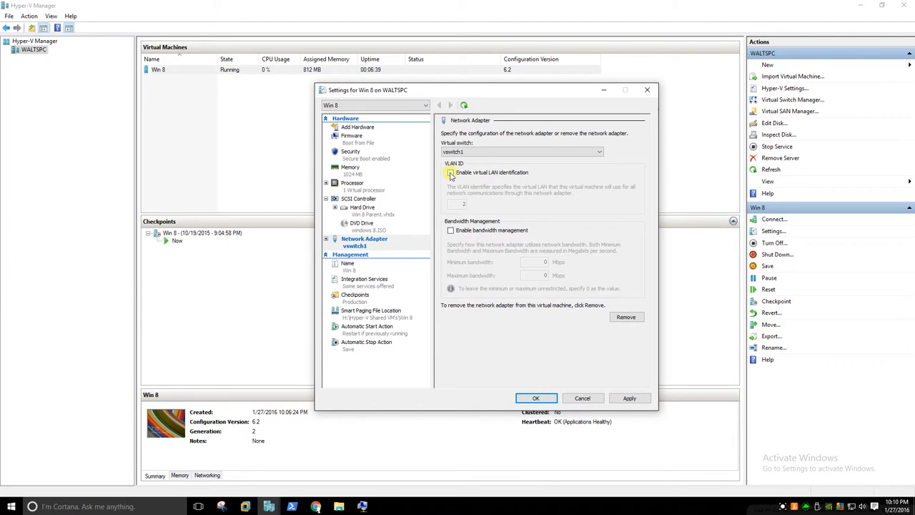
mouse_move(495, 179)
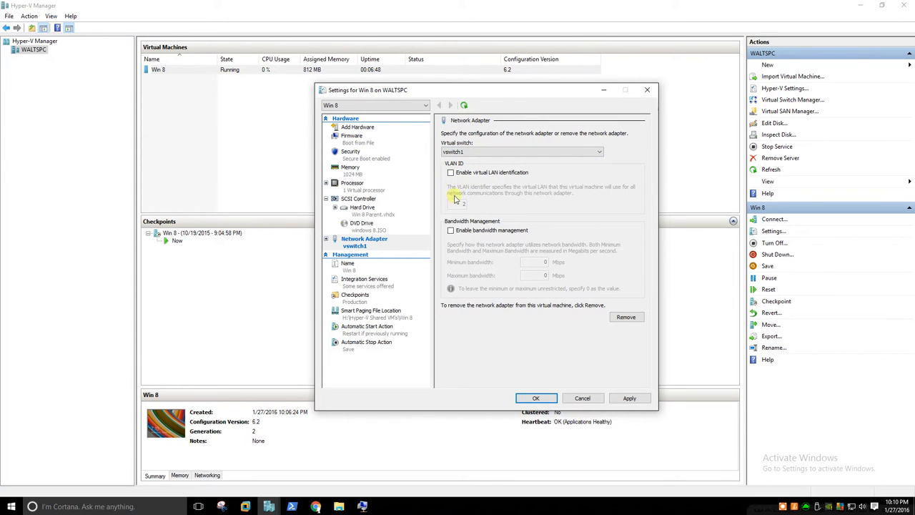
mouse_move(482, 229)
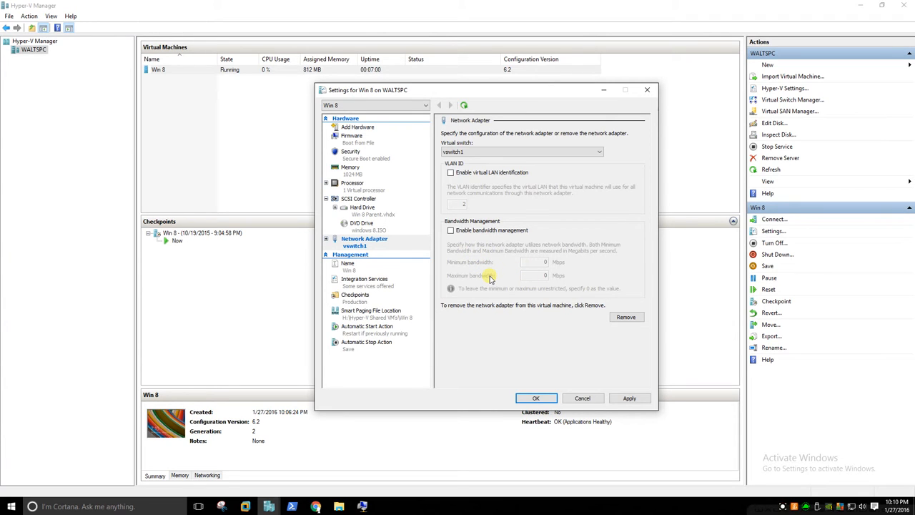
mouse_move(511, 236)
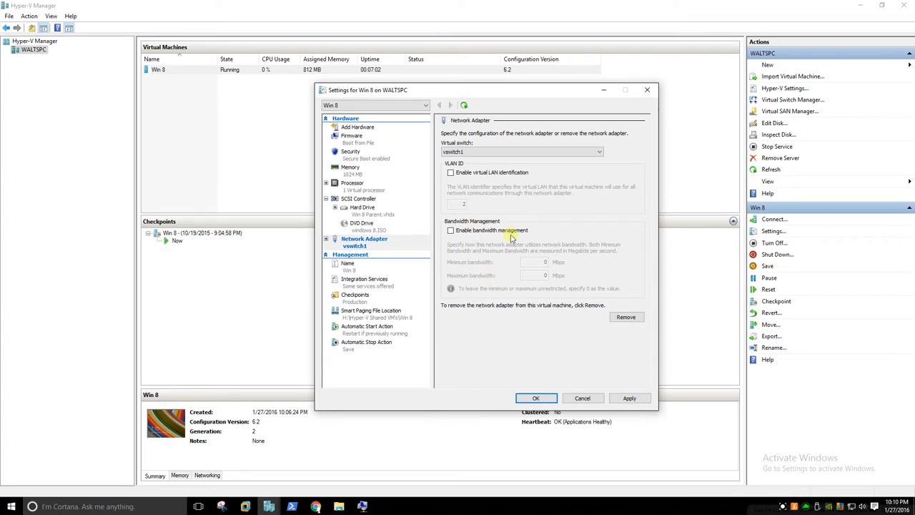
mouse_move(517, 276)
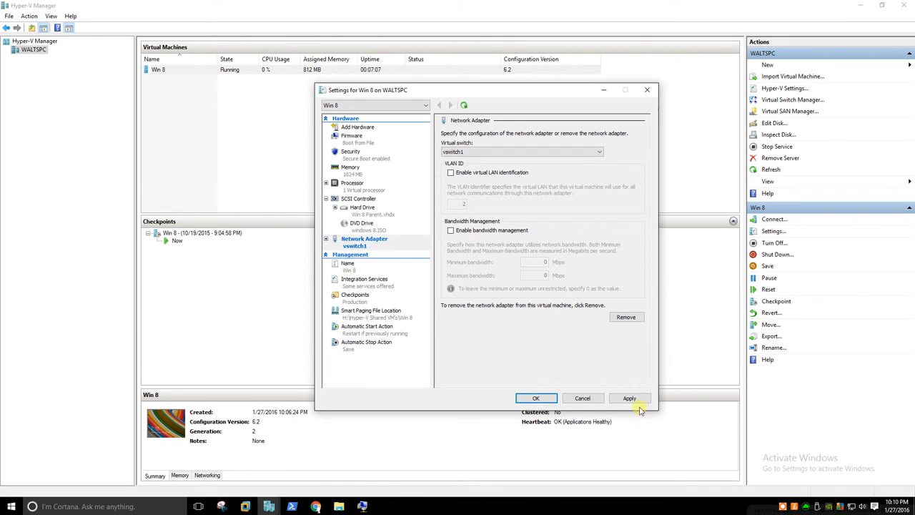
Apply the adapter change, connect to Win 8, and run ping 8.8.8.8 in Command Prompt
left_click(536, 398)
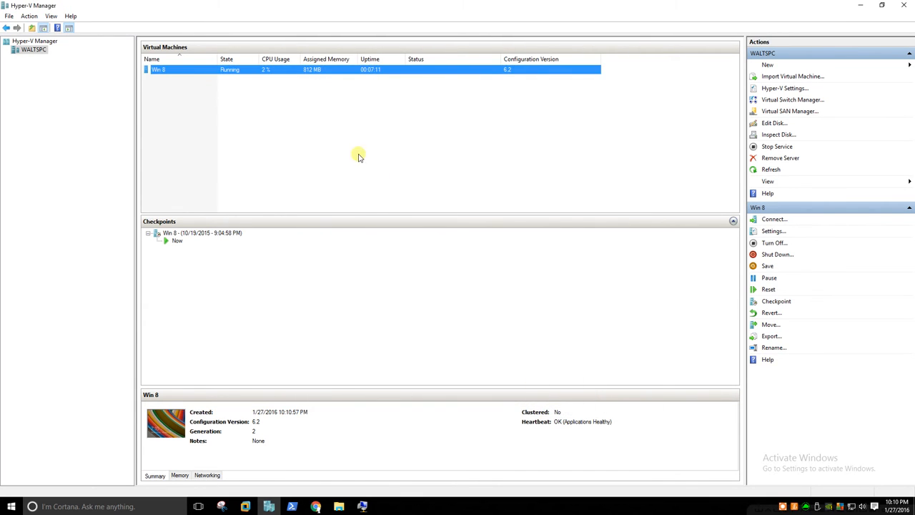
left_click(773, 218)
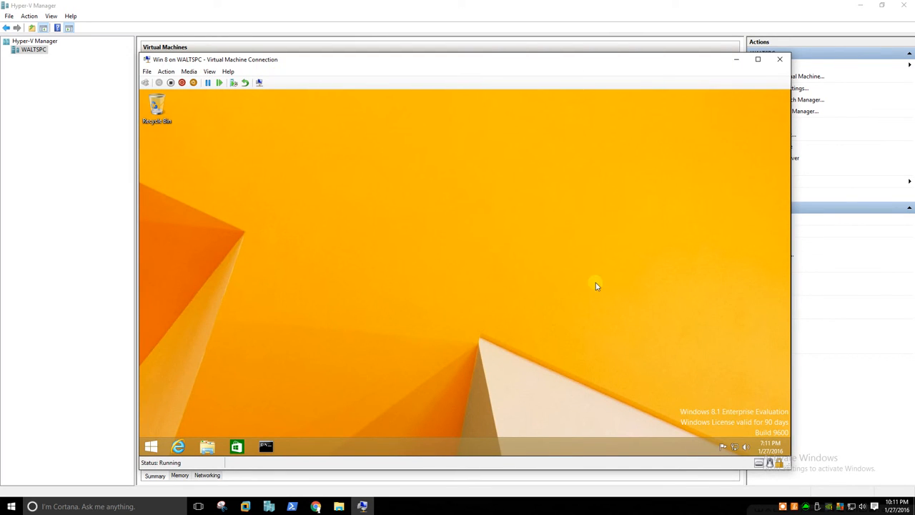
mouse_move(723, 447)
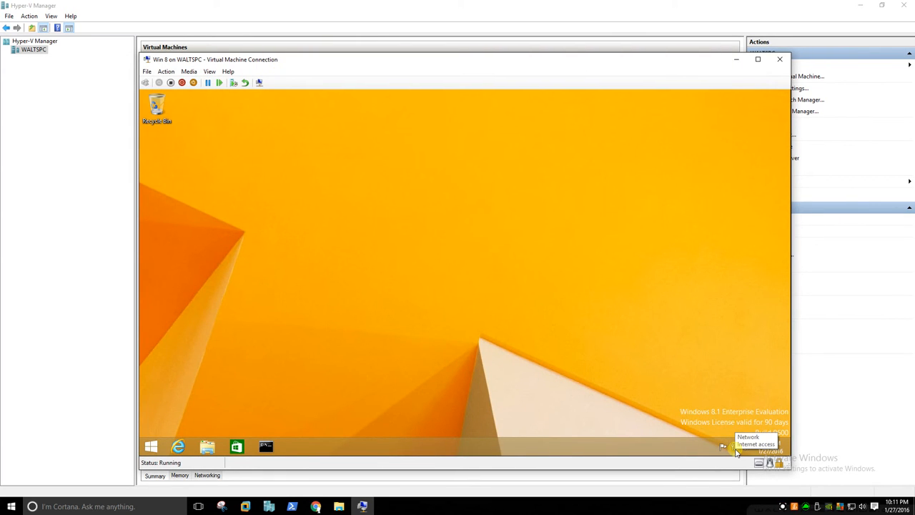
mouse_move(306, 254)
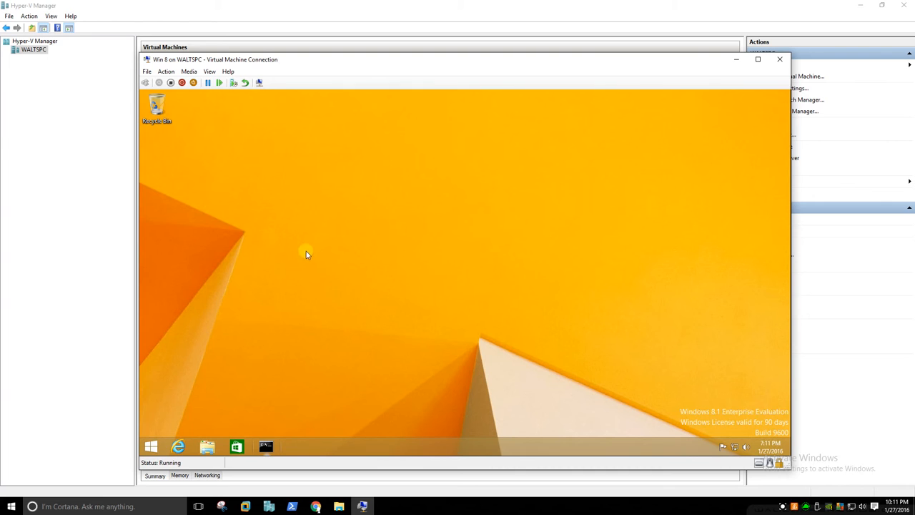
mouse_move(325, 322)
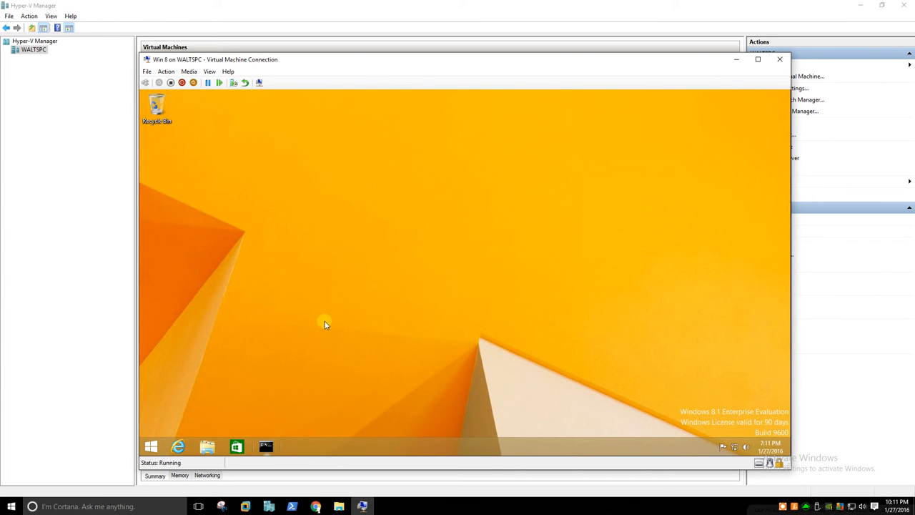
left_click(266, 445)
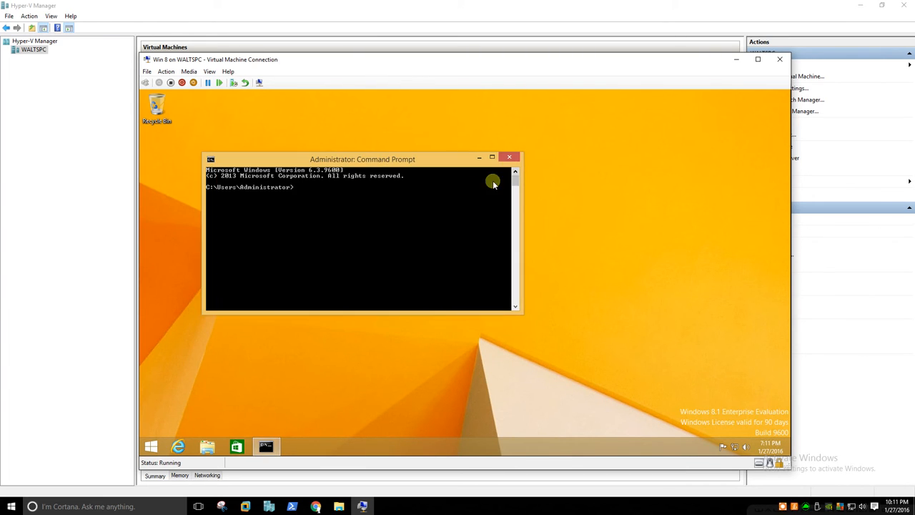
type("pin")
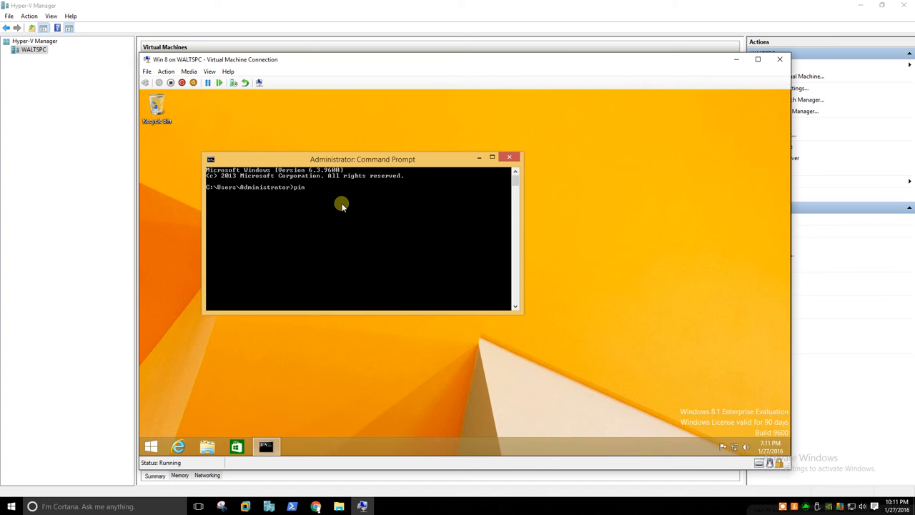
type("g 8.8.8.8")
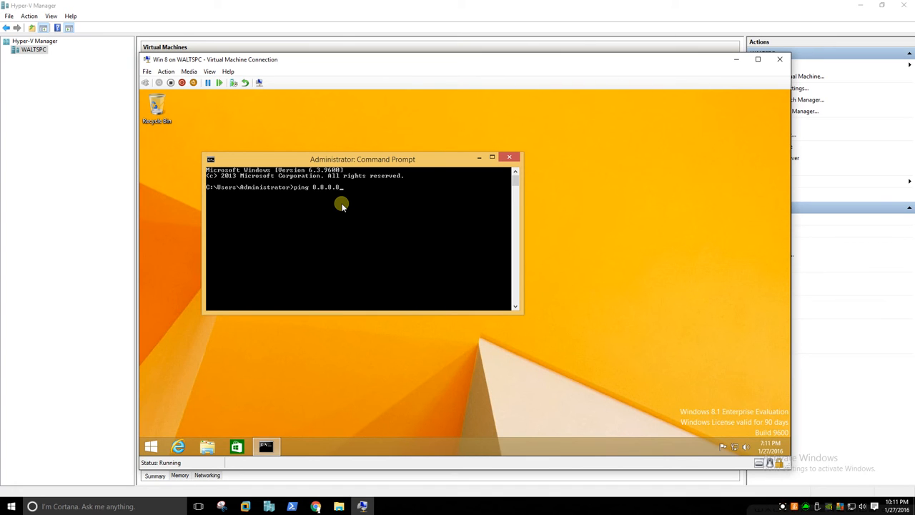
key("Return")
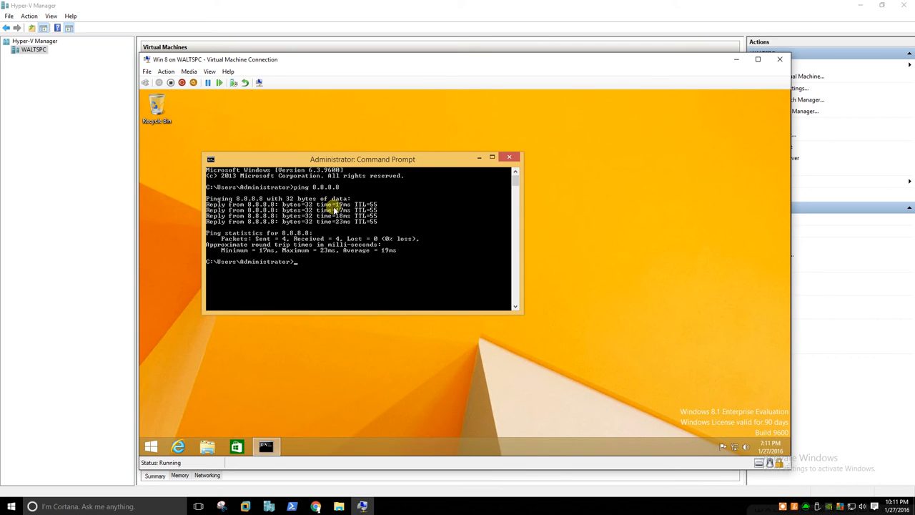
mouse_move(383, 222)
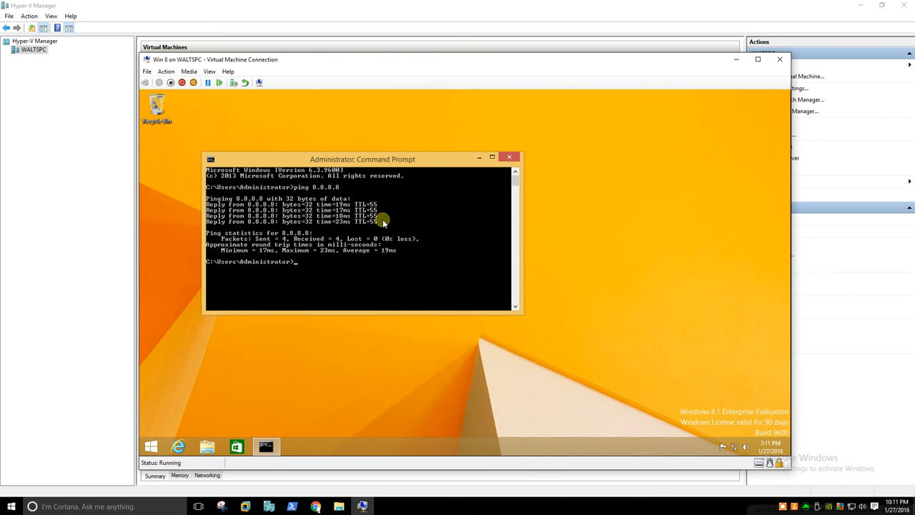
mouse_move(487, 200)
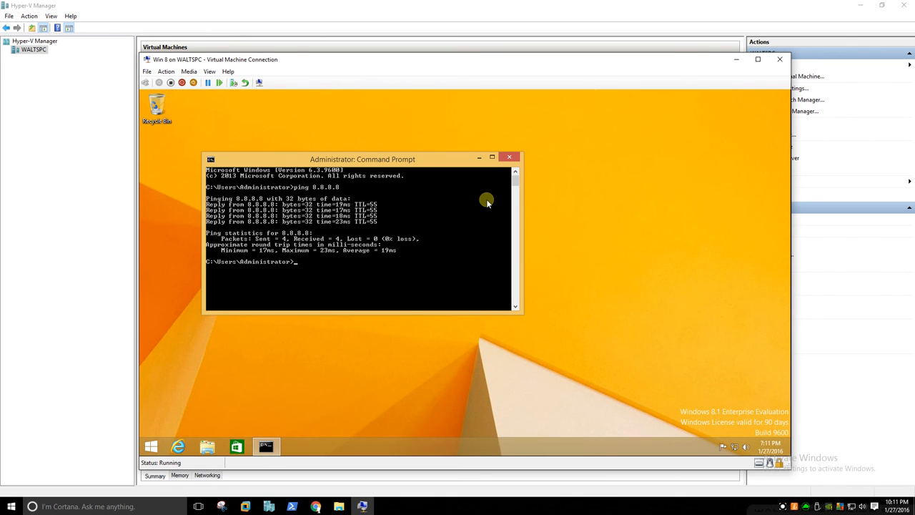
mouse_move(478, 200)
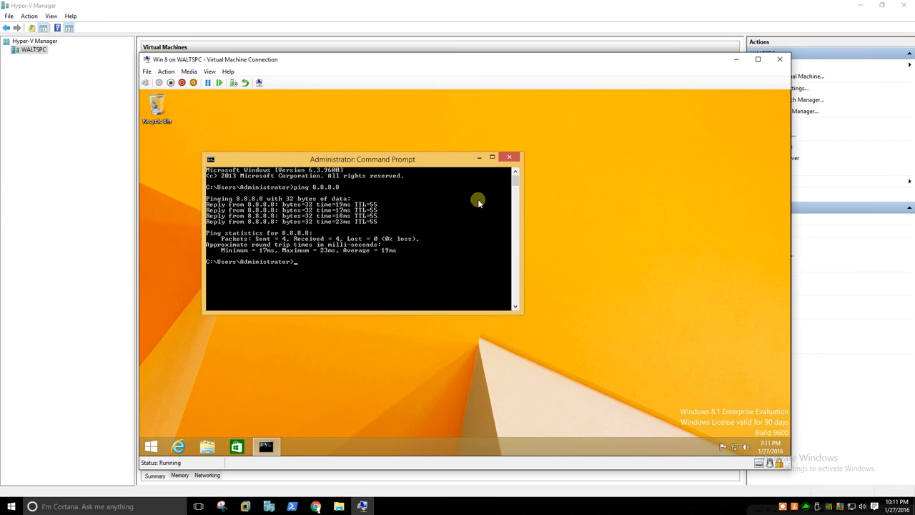